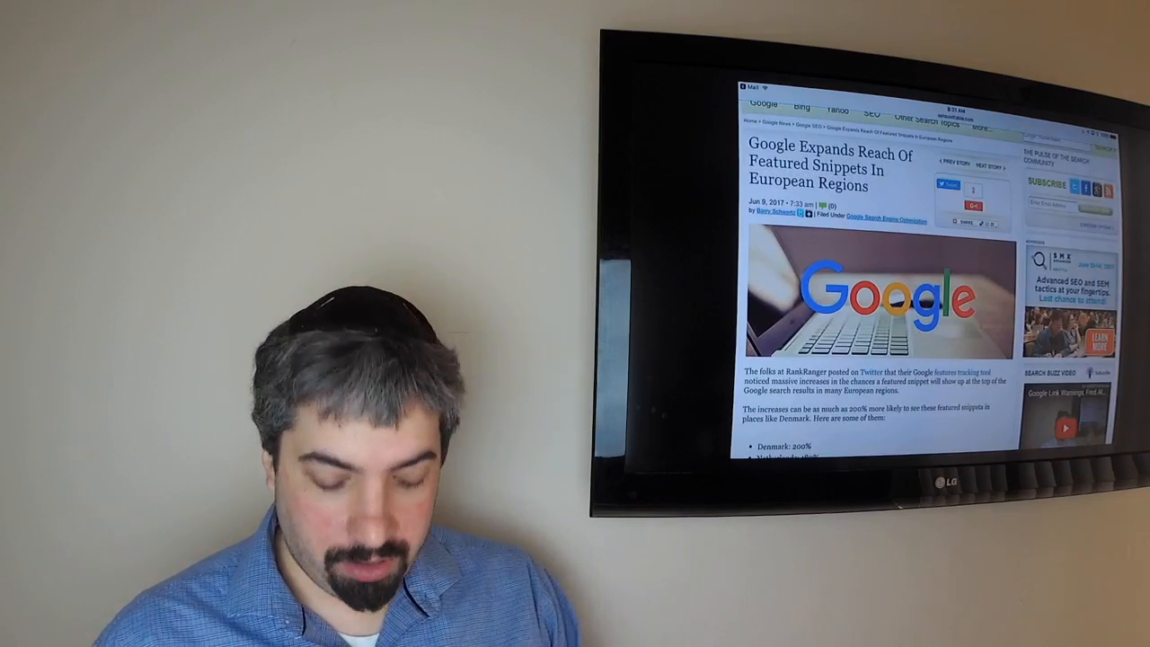
{"action": "scroll", "scroll_direction": "down", "scroll_amount": 3}
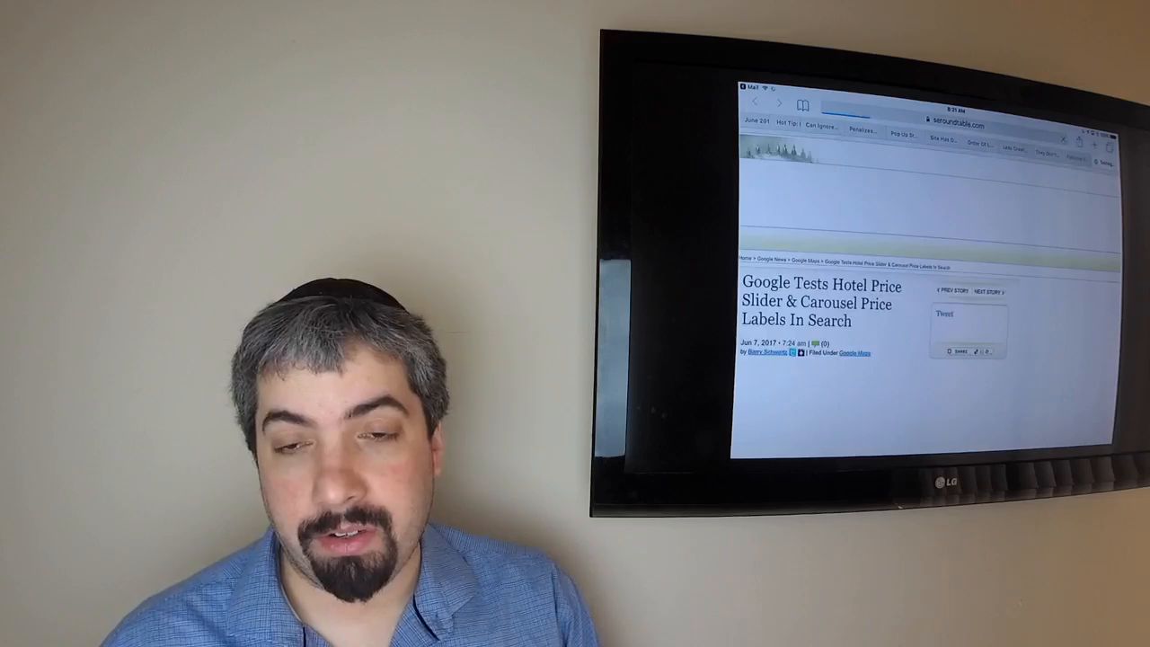
{"action": "scroll", "scroll_direction": "down", "scroll_amount": 3}
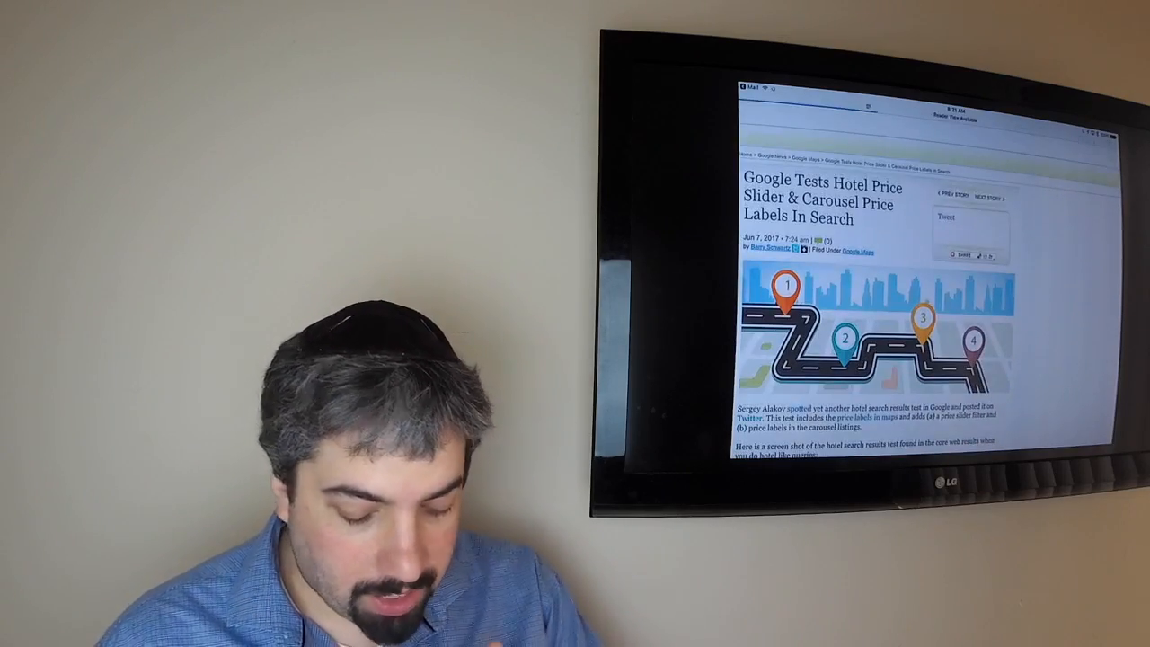
{"action": "scroll", "scroll_direction": "down", "scroll_amount": 3}
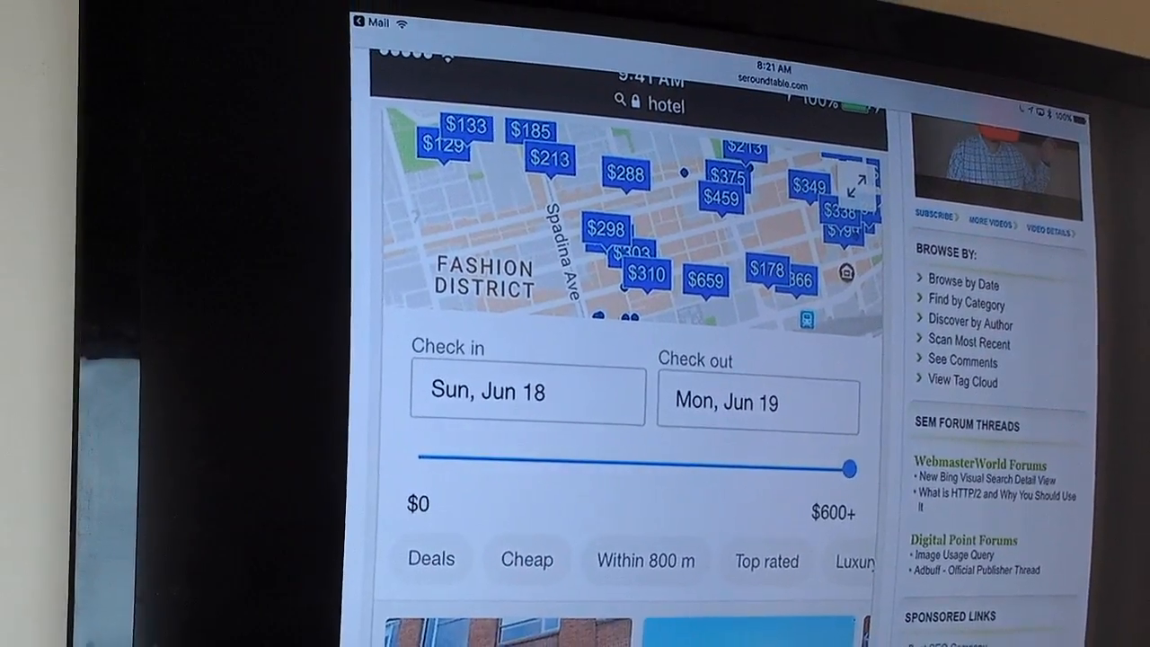
{"action": "scroll", "scroll_direction": "down", "scroll_amount": 3}
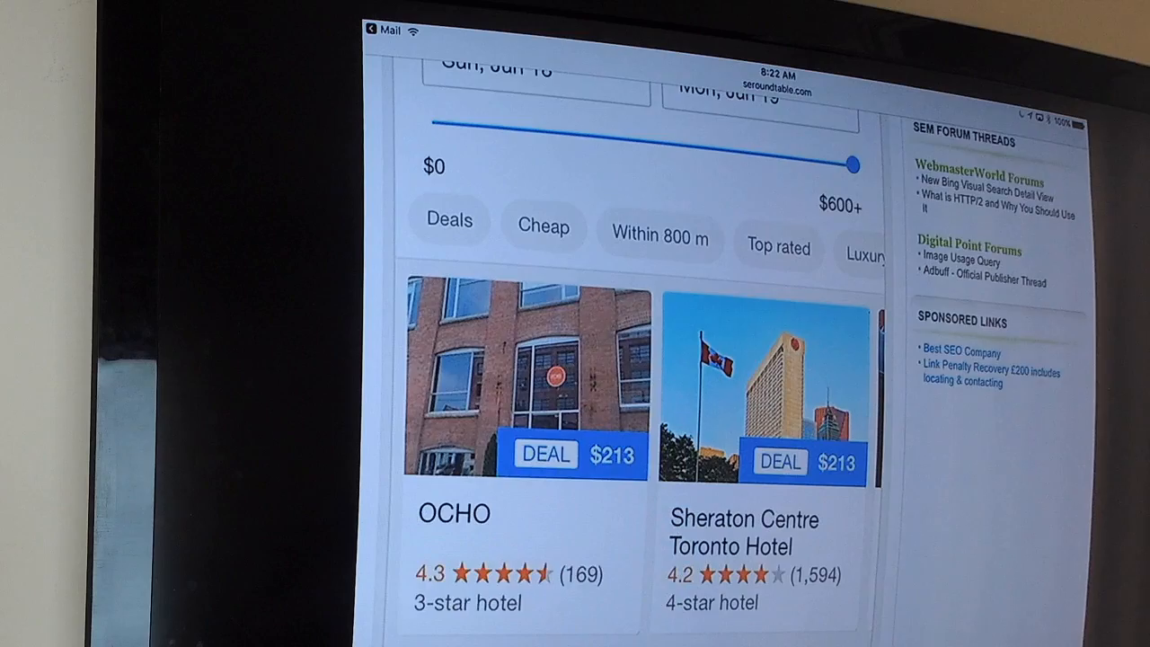
{"action": "scroll", "scroll_direction": "down", "scroll_amount": 3}
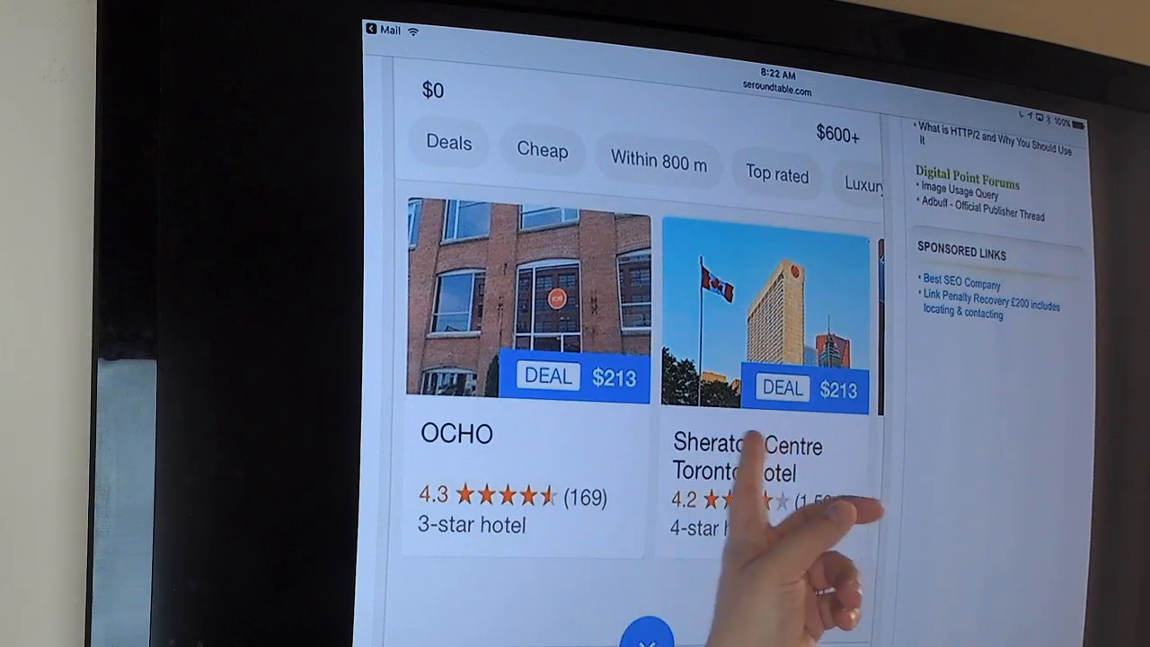